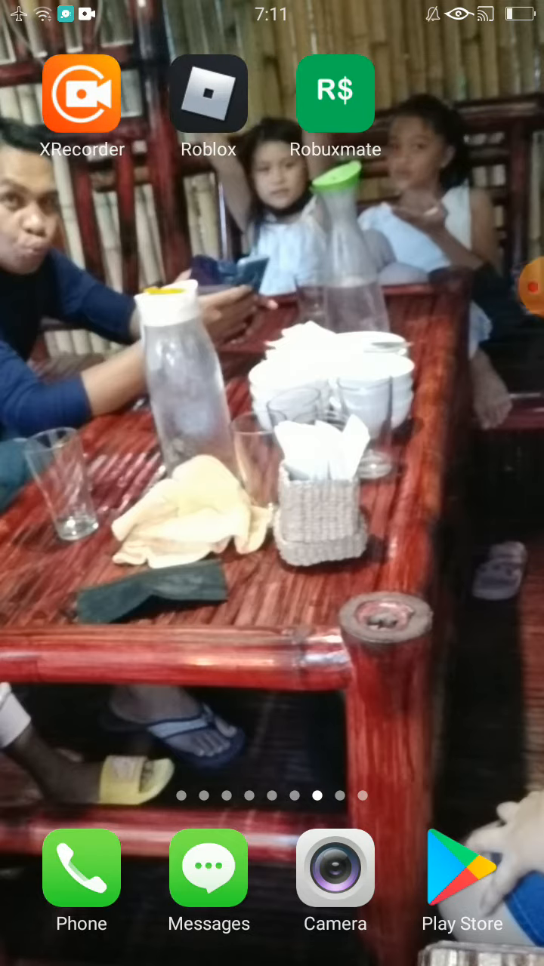
Step: Swipe across the home screen pages to locate the Chrome app
scroll("left", 3)
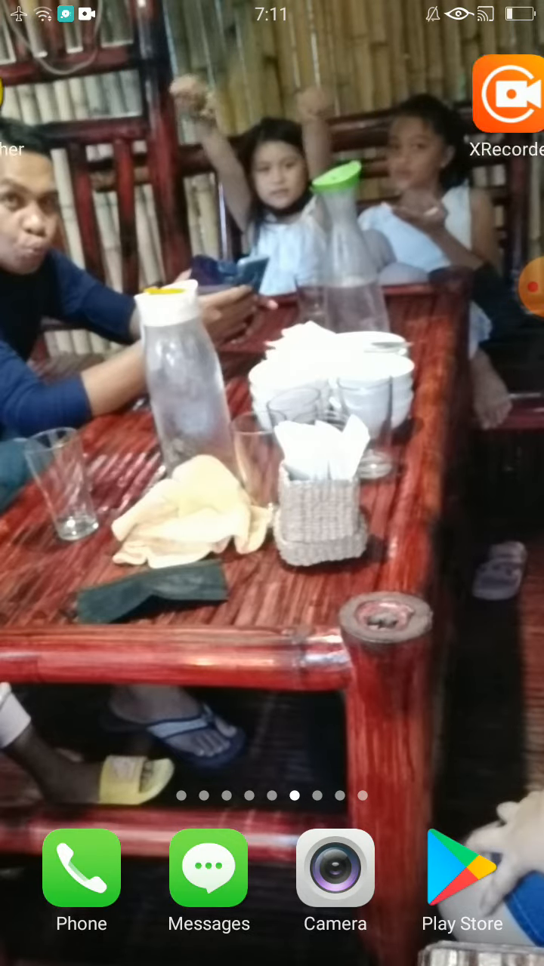
scroll("right", 3)
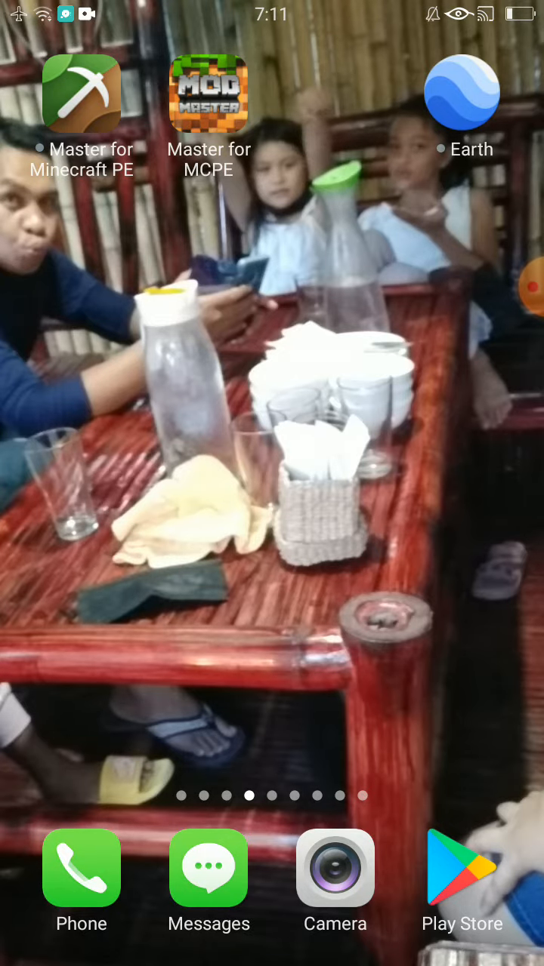
scroll("right", 3)
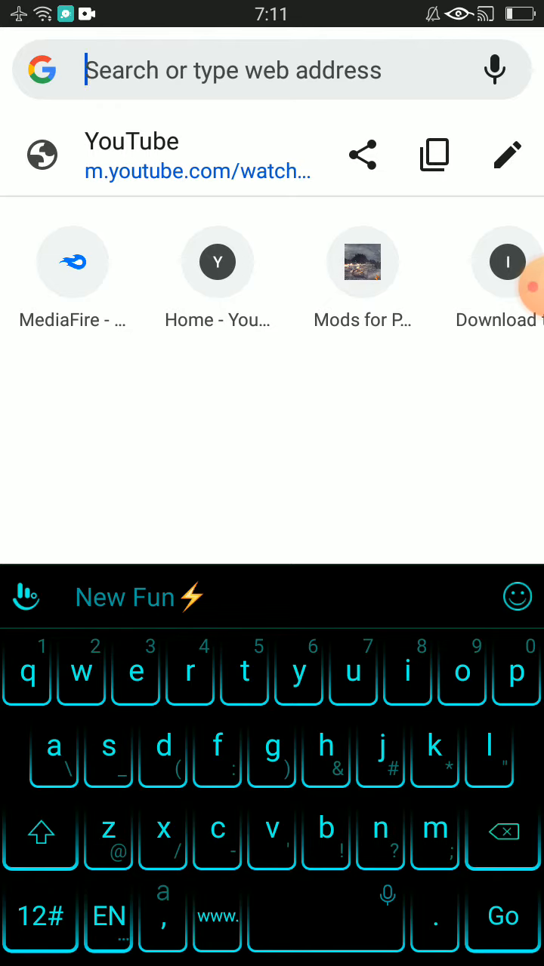
Step: Load the itch.io website from the address bar
type("itch.io")
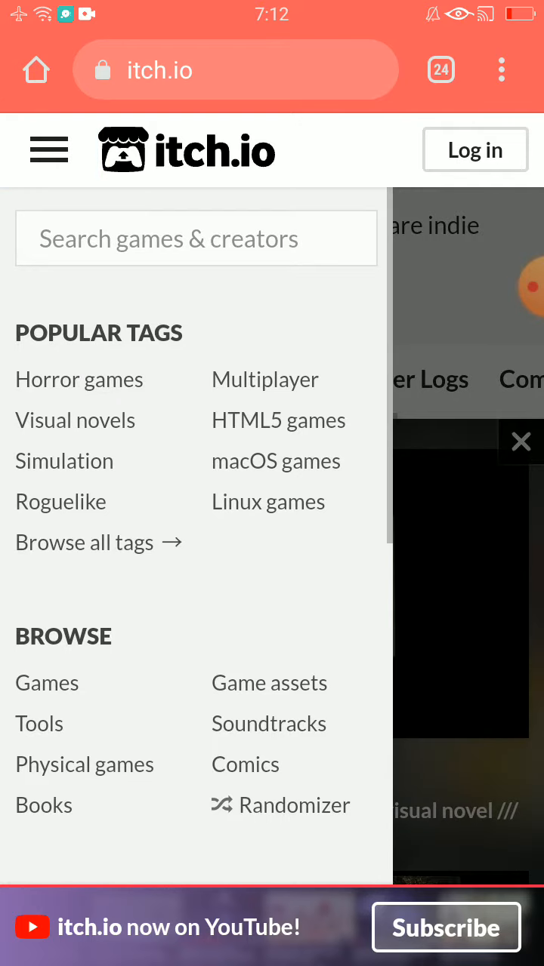
Step: Search itch.io for Mindustry and open the official Mindustry page by Anuke
left_click(197, 238)
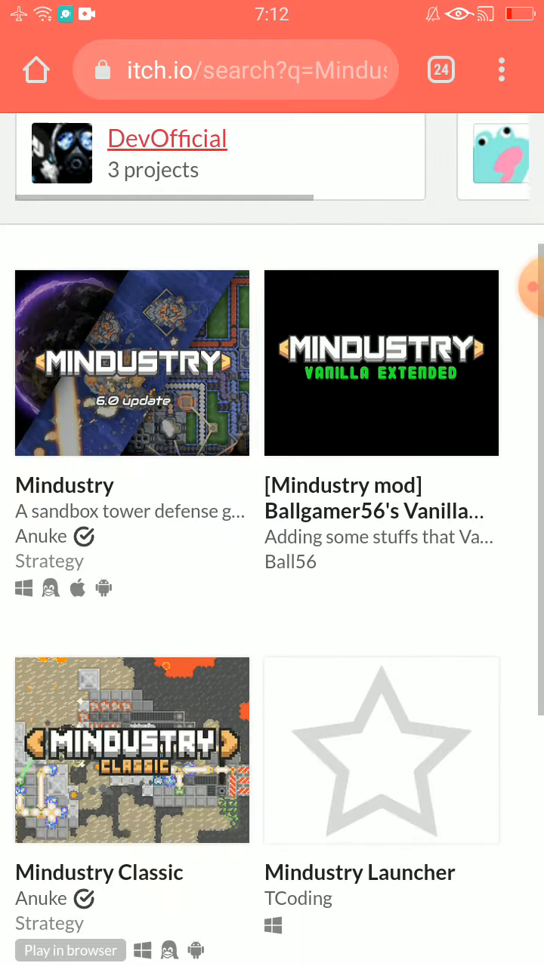
scroll("down", 3)
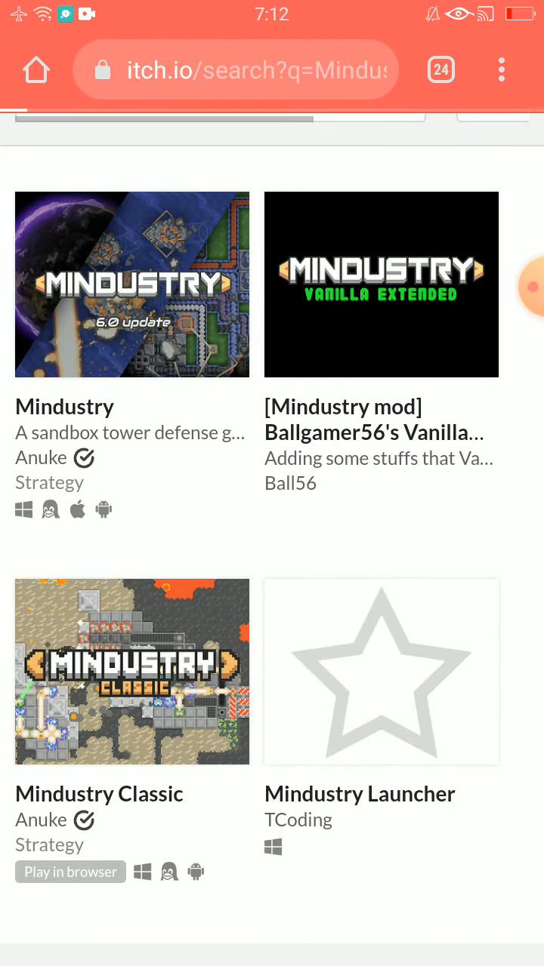
left_click(133, 284)
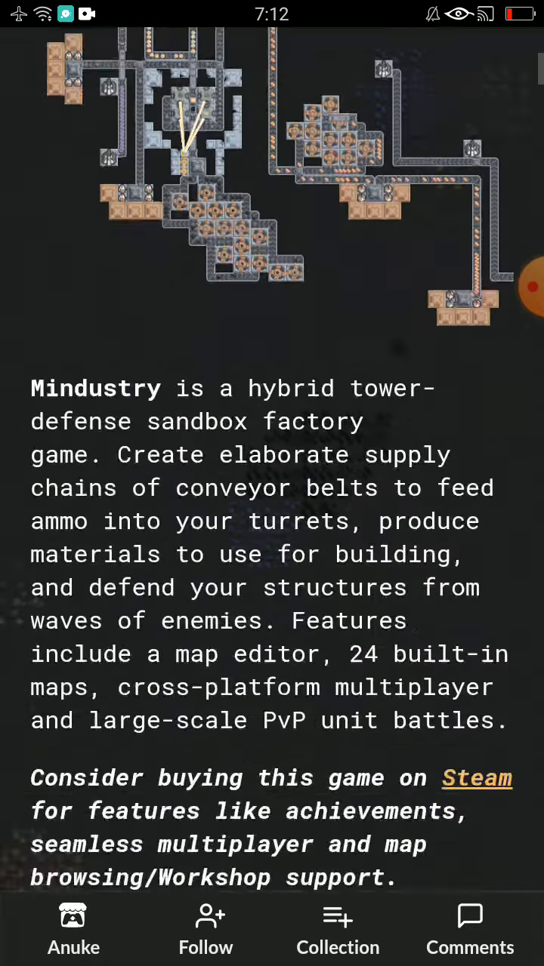
Step: Review Mindustry's file list including the v133 Android build and choose Download Now
scroll("down", 3)
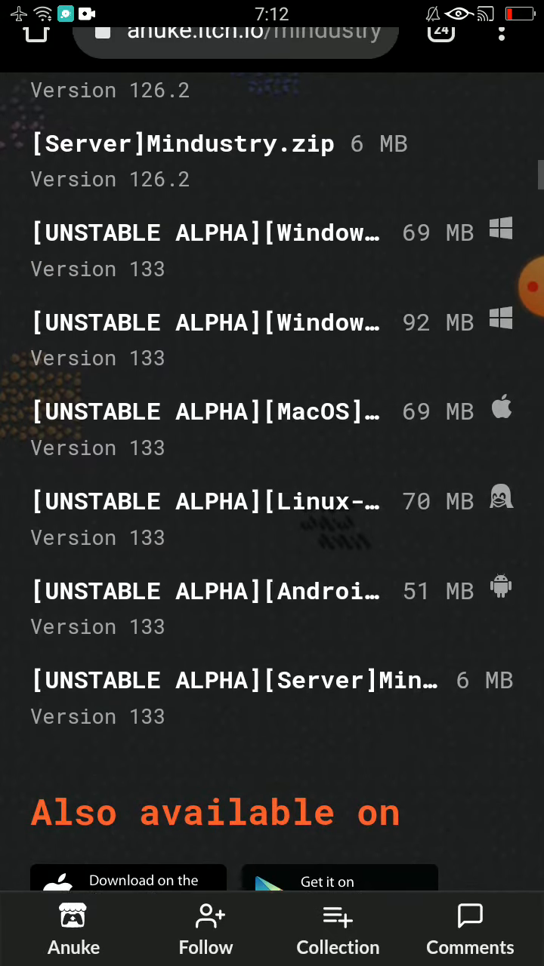
scroll("down", 3)
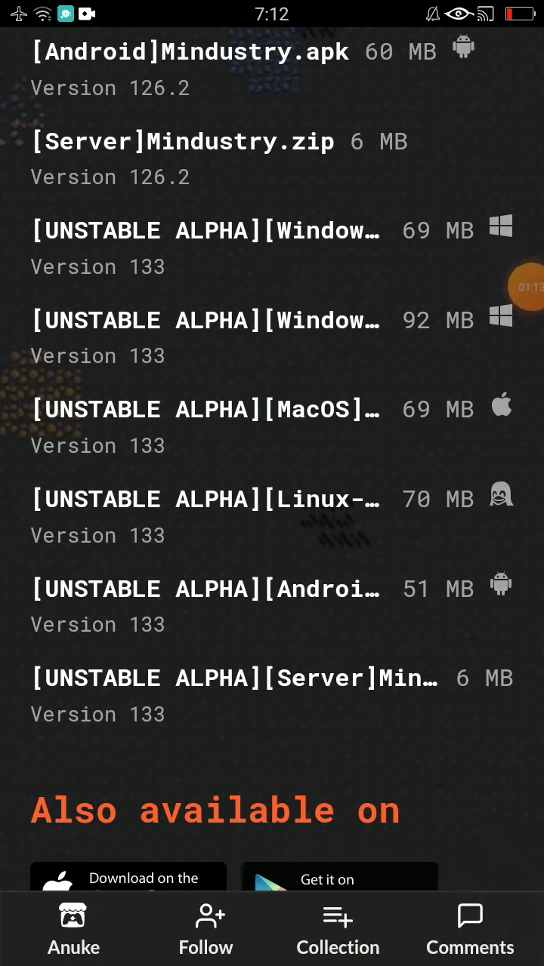
scroll("down", 3)
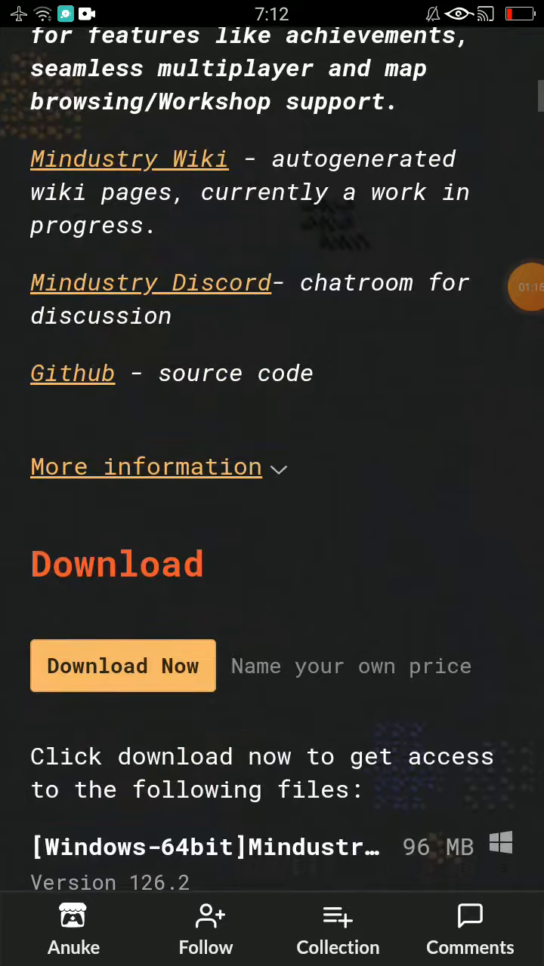
left_click(122, 666)
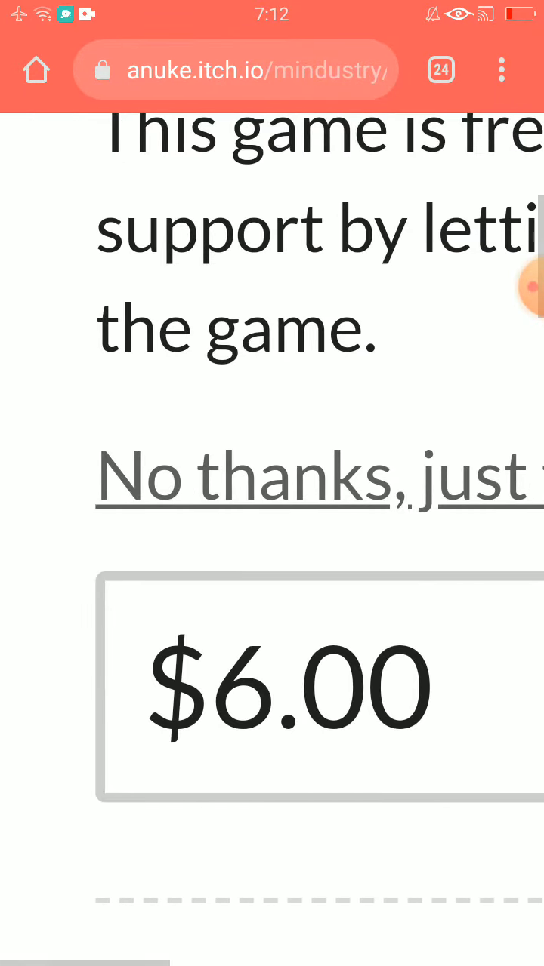
Step: Skip the payment via 'No thanks, just take me to the downloads'
left_click_drag(113, 402, 302, 406)
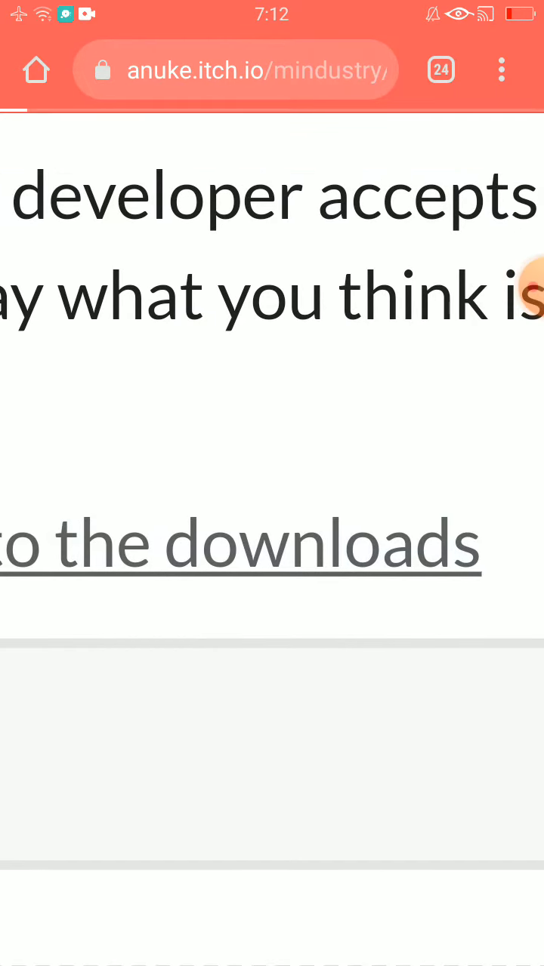
left_click(241, 543)
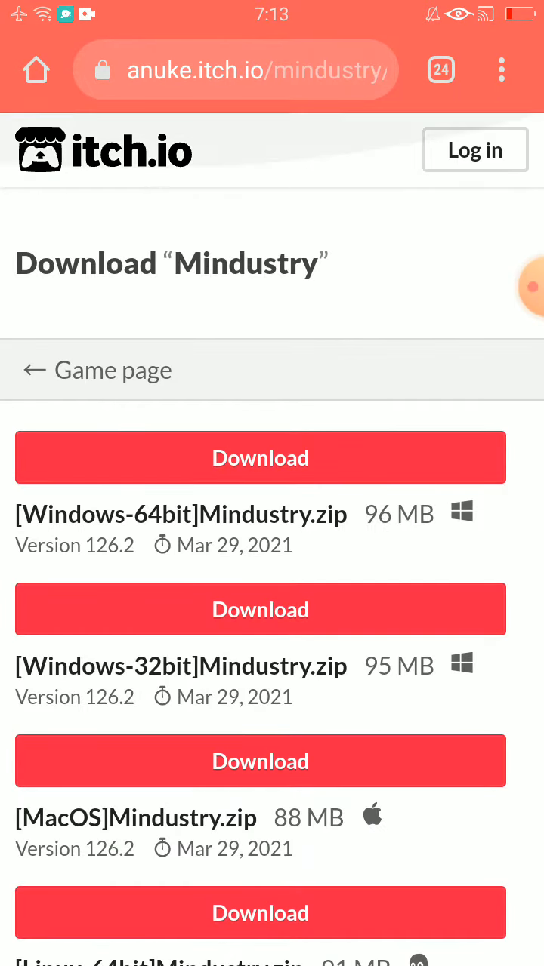
Step: Download the version 133 Android APK into Downloads, keeping the file despite the warning
scroll("down", 3)
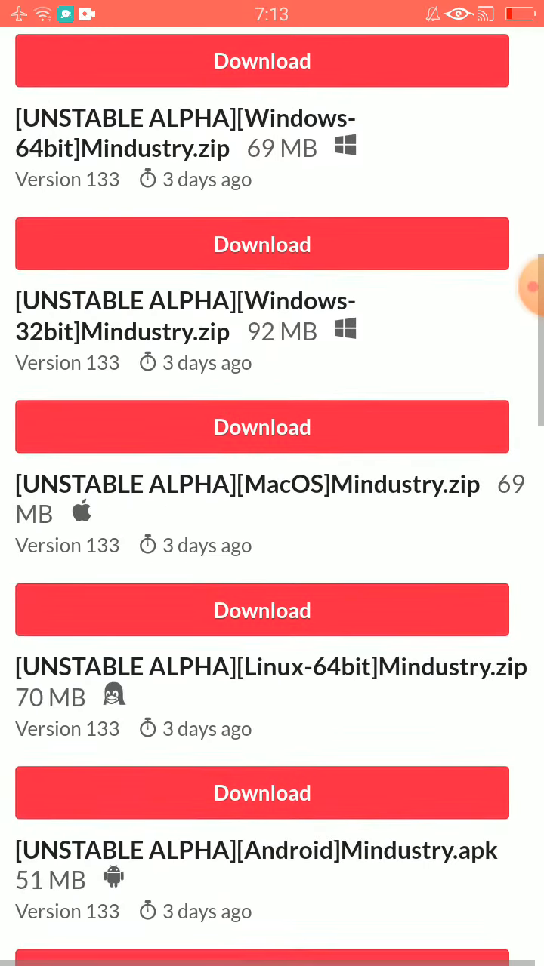
scroll("down", 3)
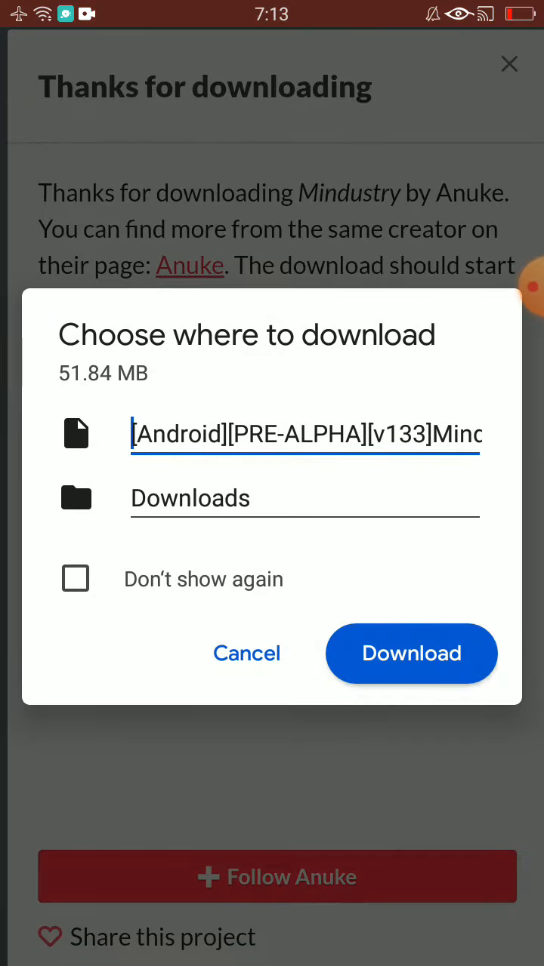
left_click(411, 654)
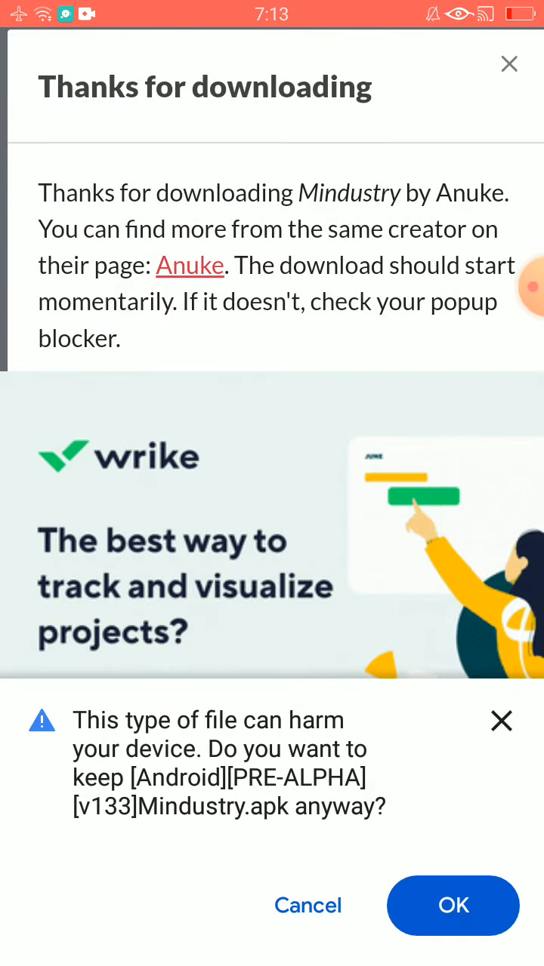
left_click(453, 906)
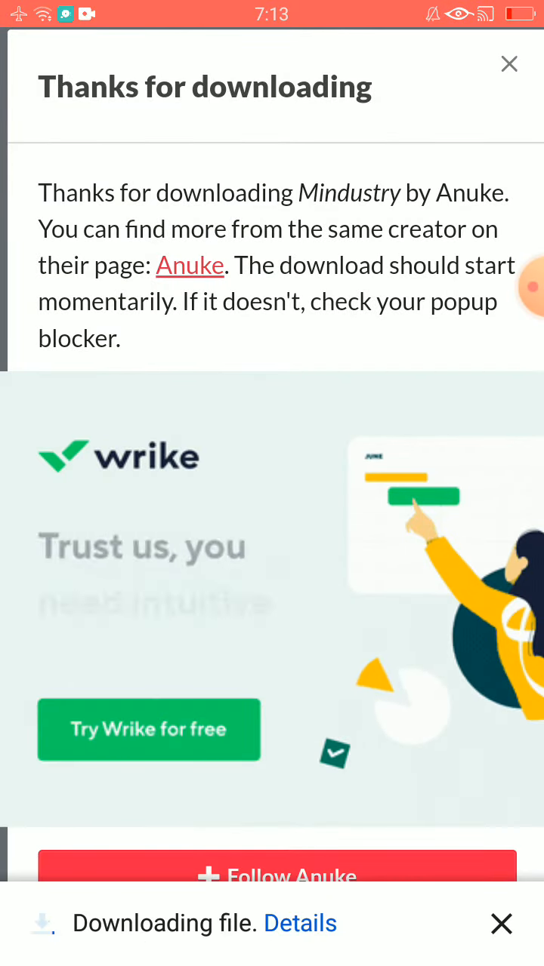